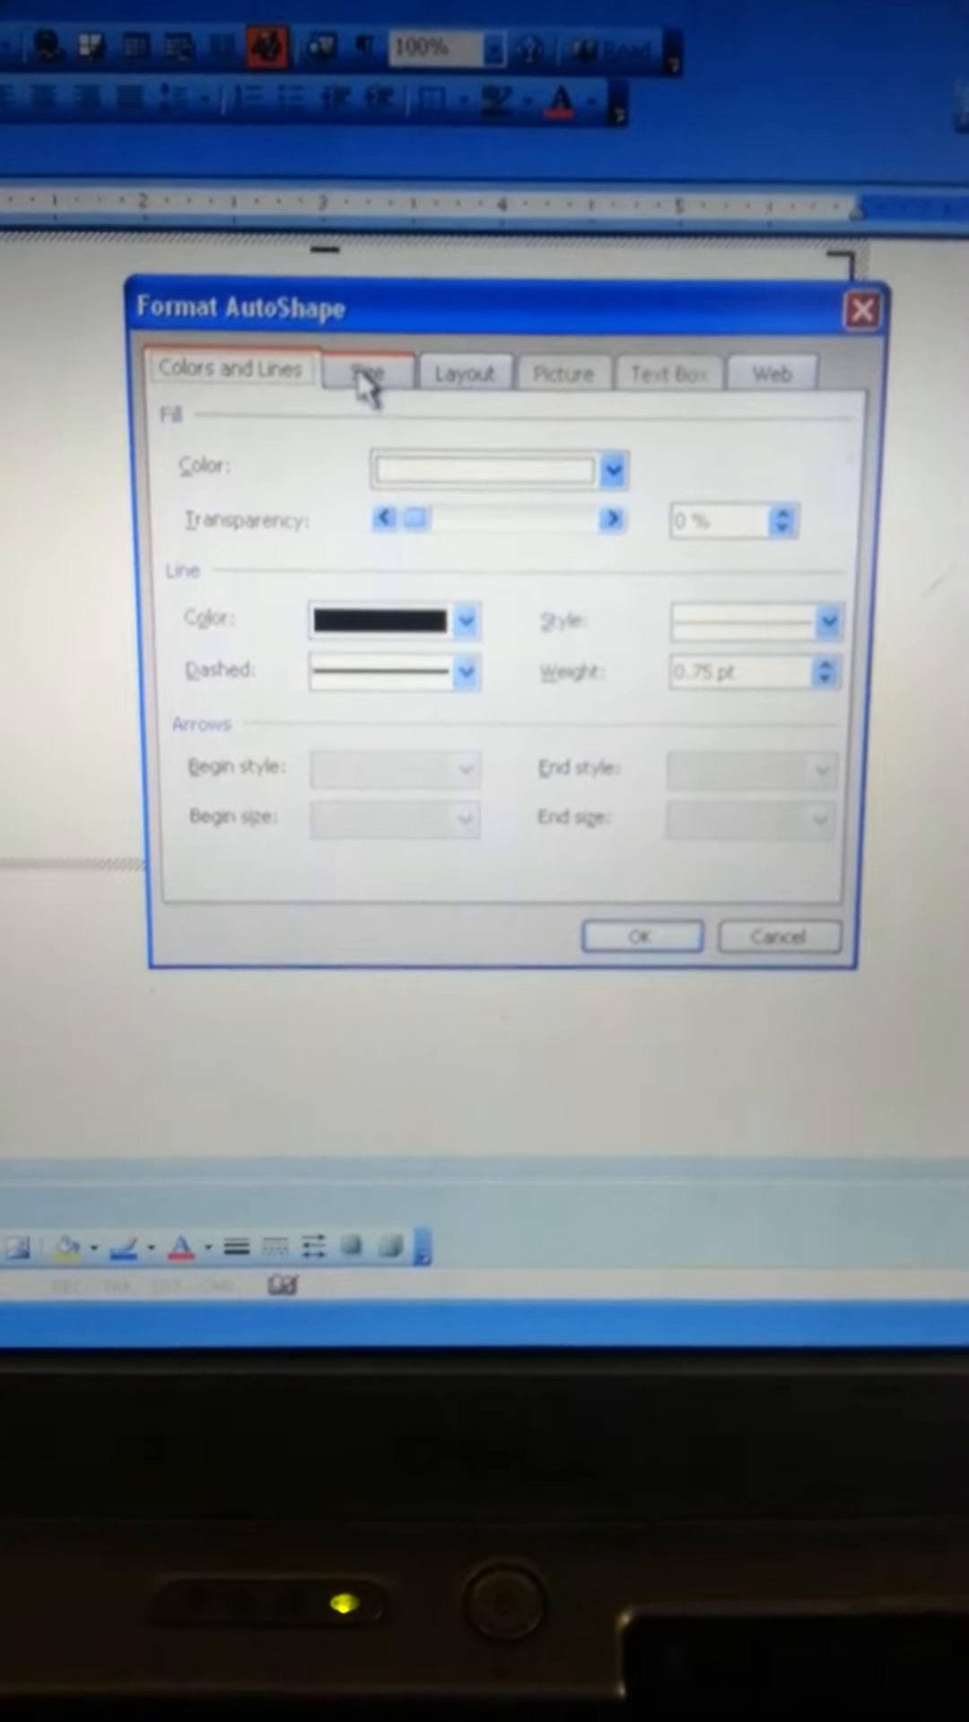
In Format AutoShape, use Fill Effects to set the circle's fill to the Cinderella picture
left_click(367, 372)
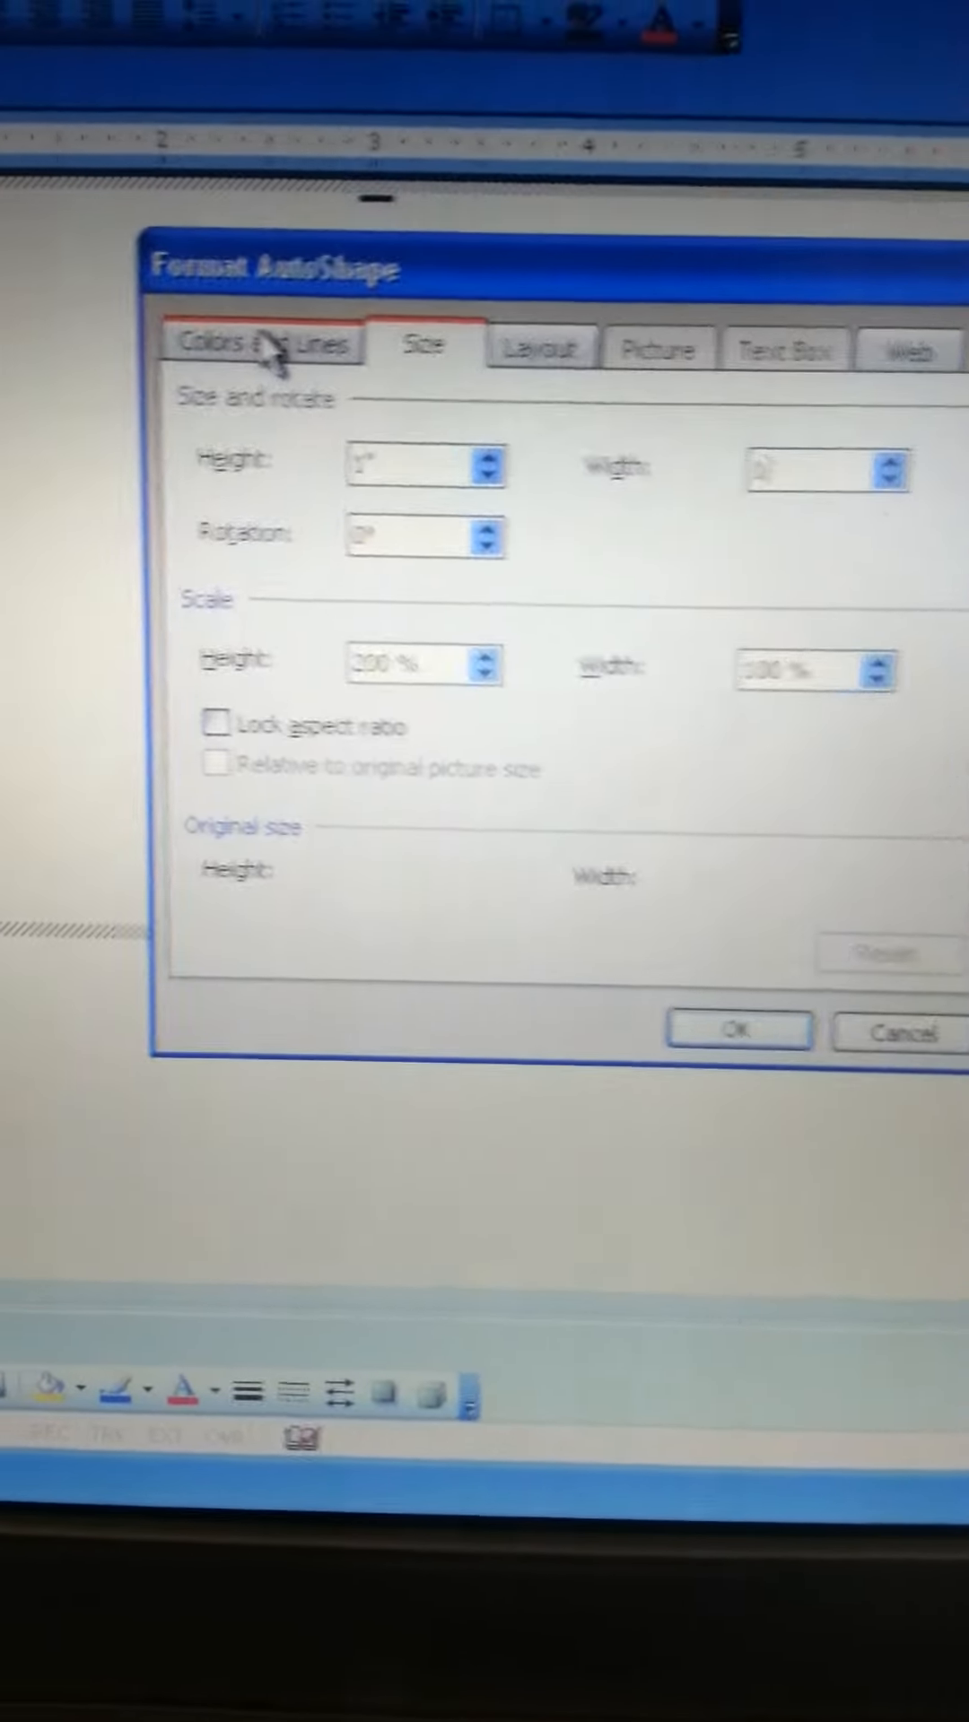
left_click(255, 344)
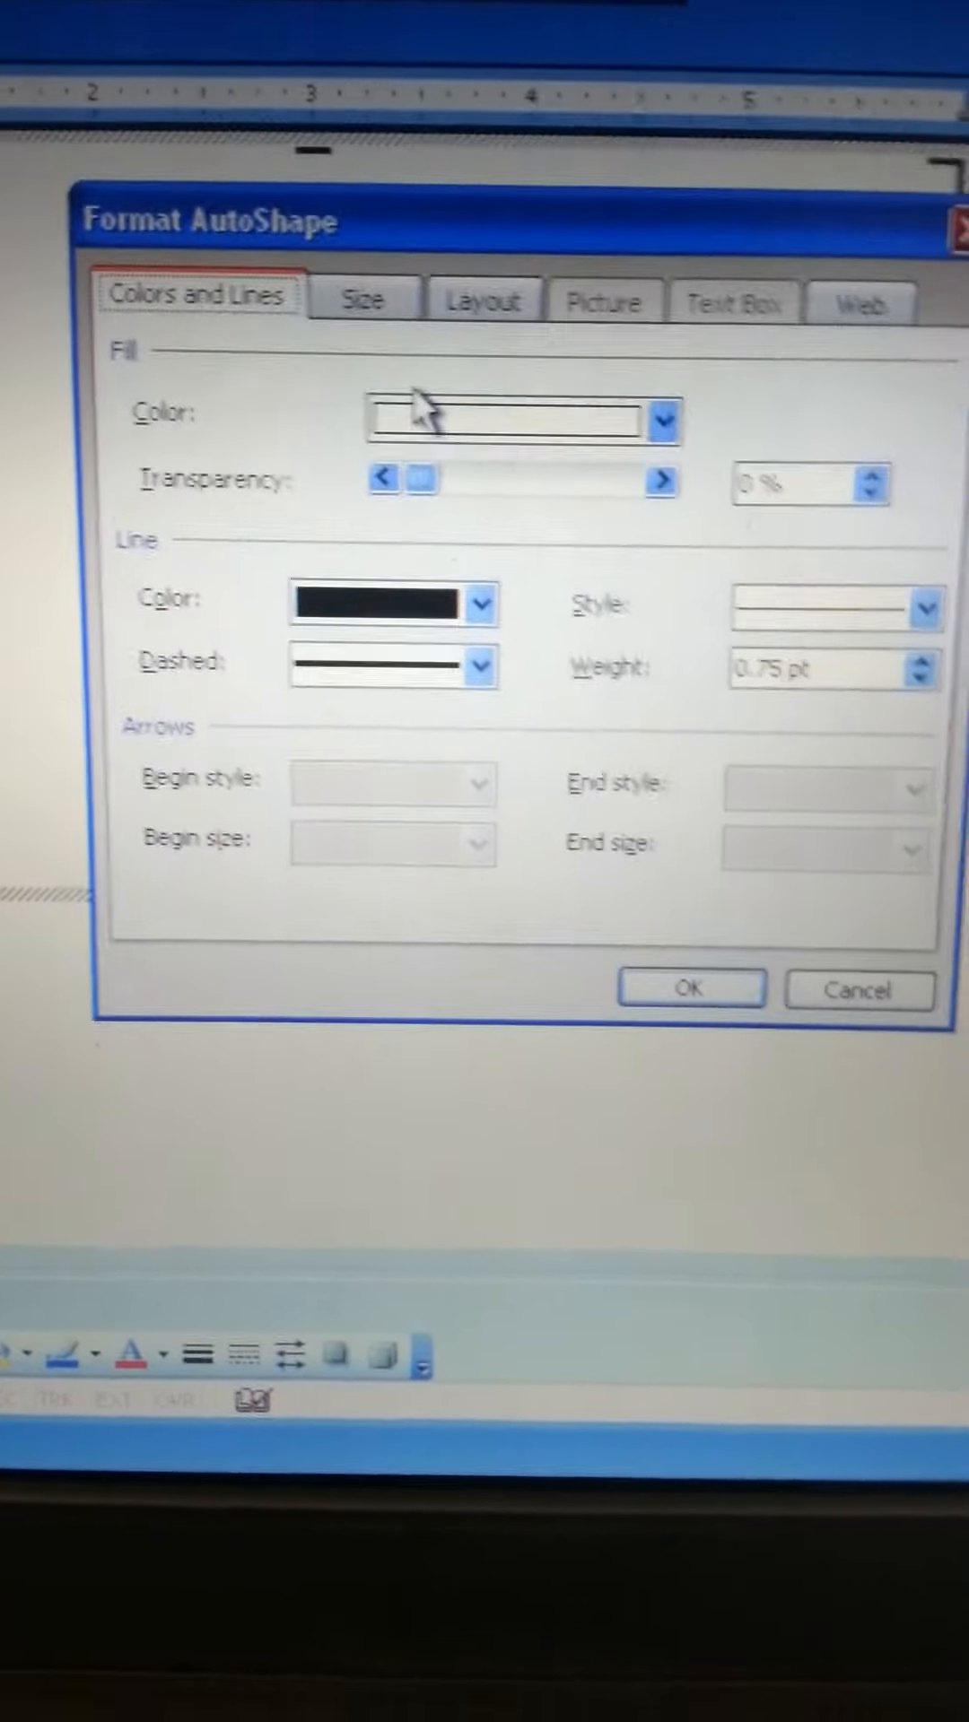
left_click(658, 420)
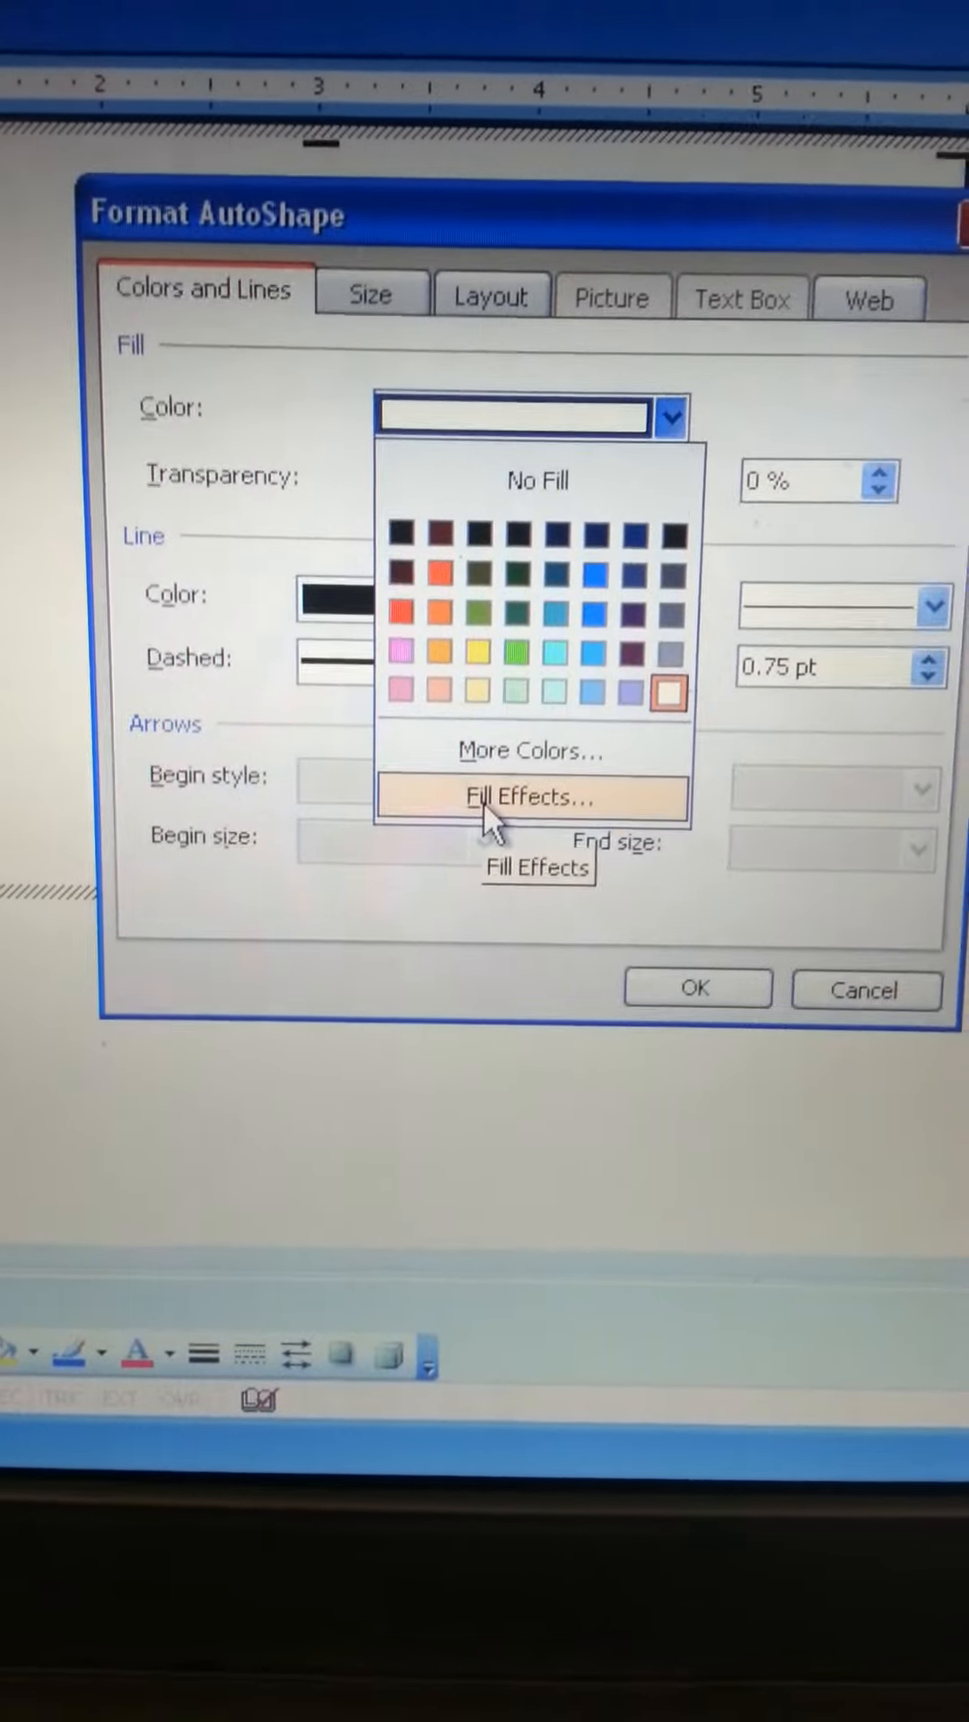
left_click(527, 797)
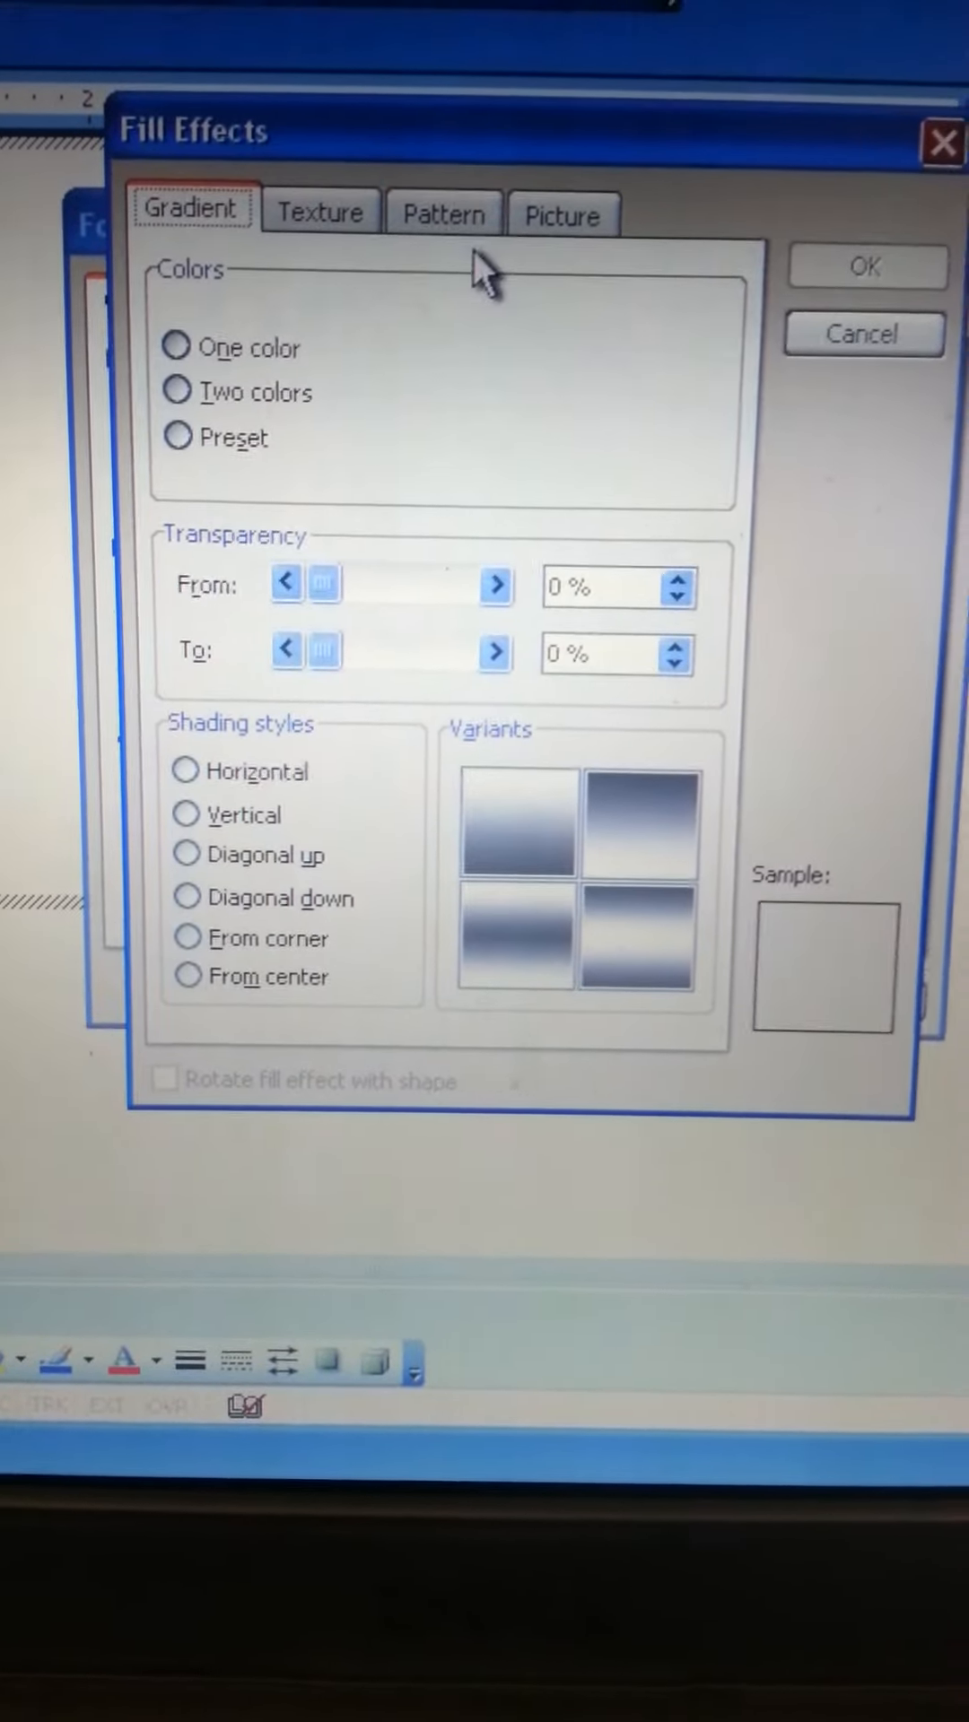
left_click(561, 212)
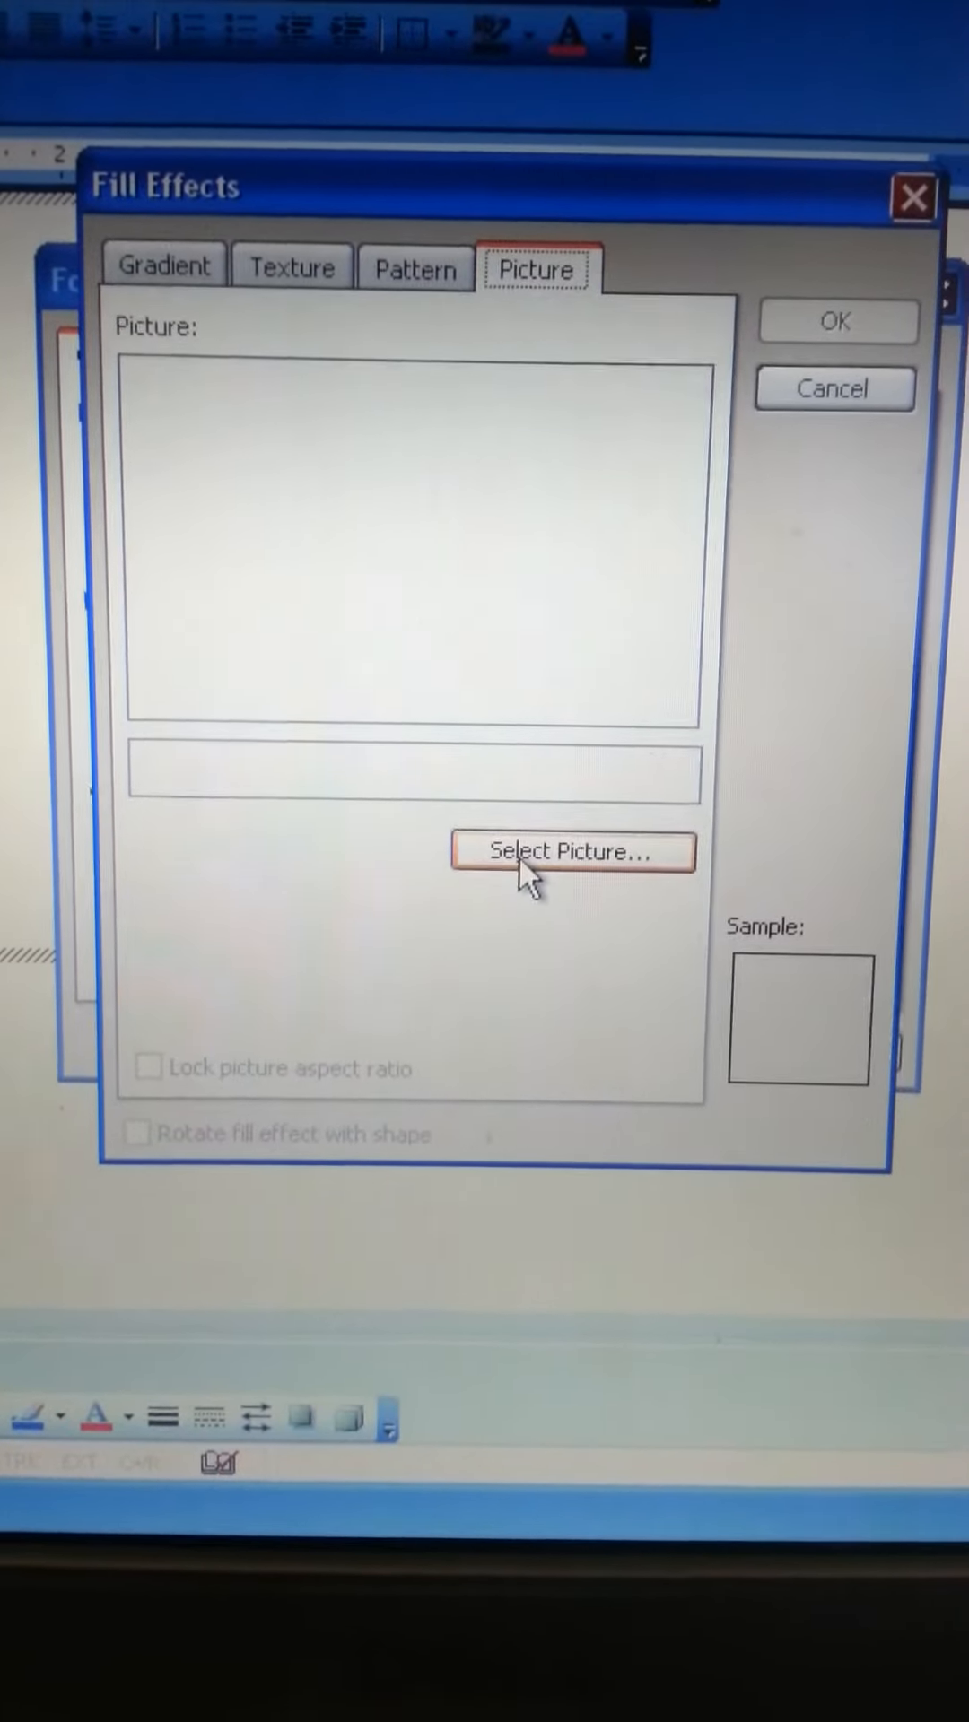
left_click(572, 852)
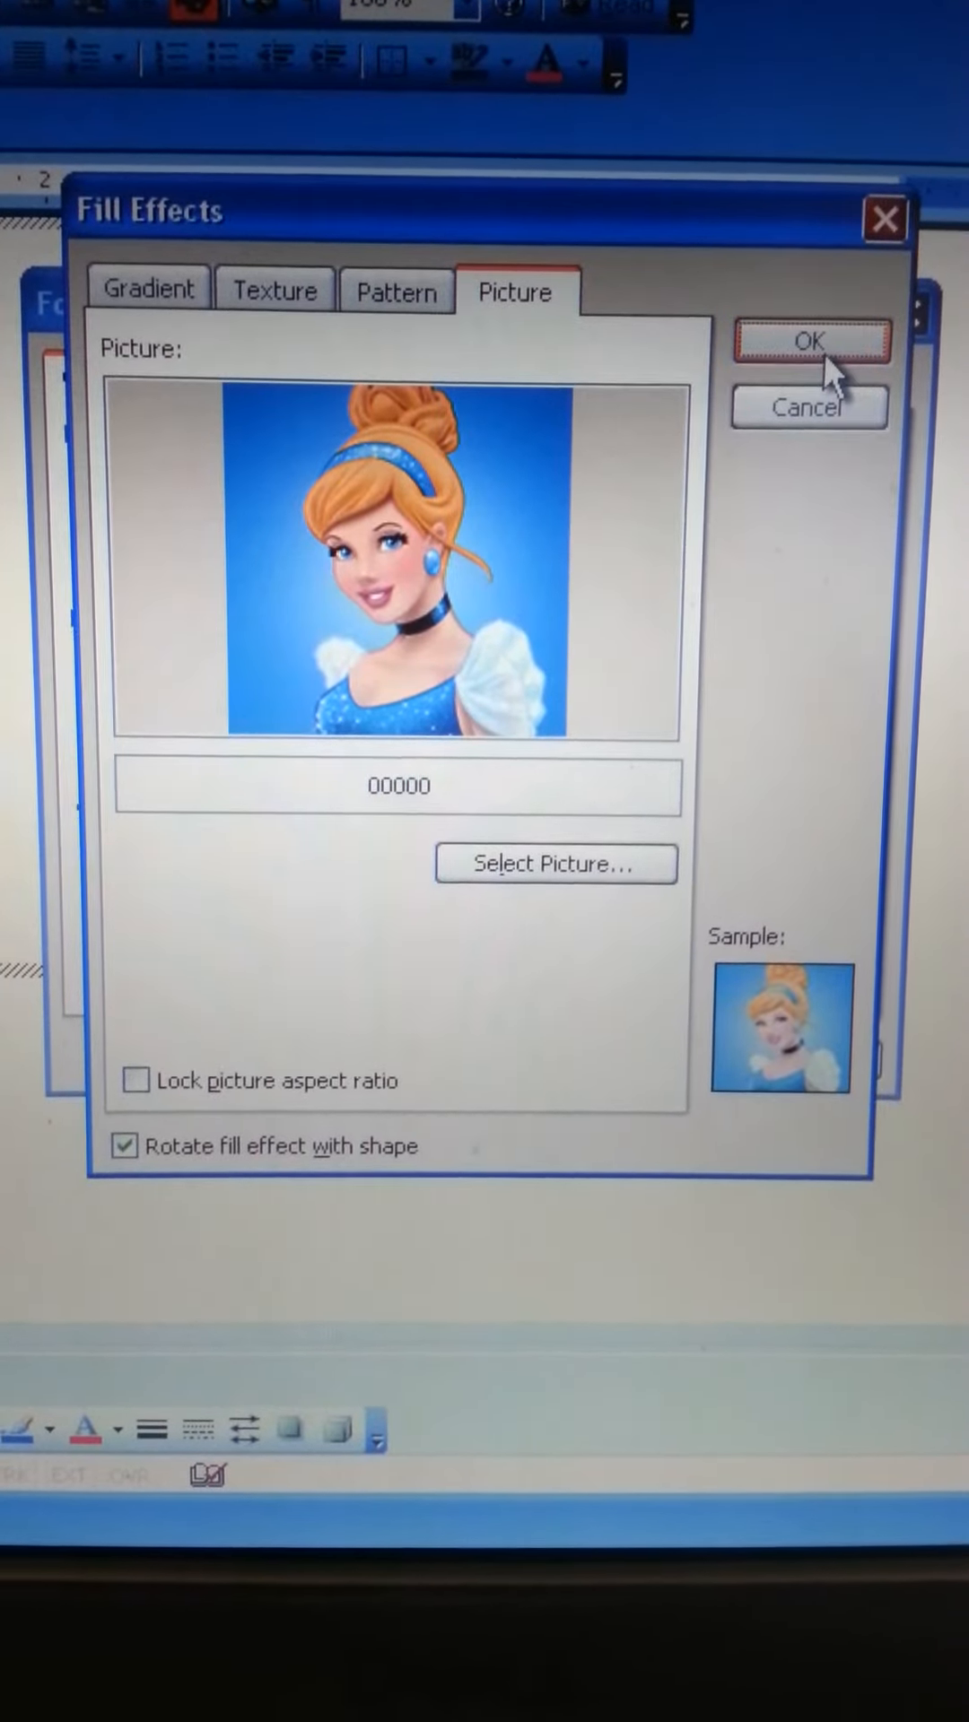
left_click(812, 340)
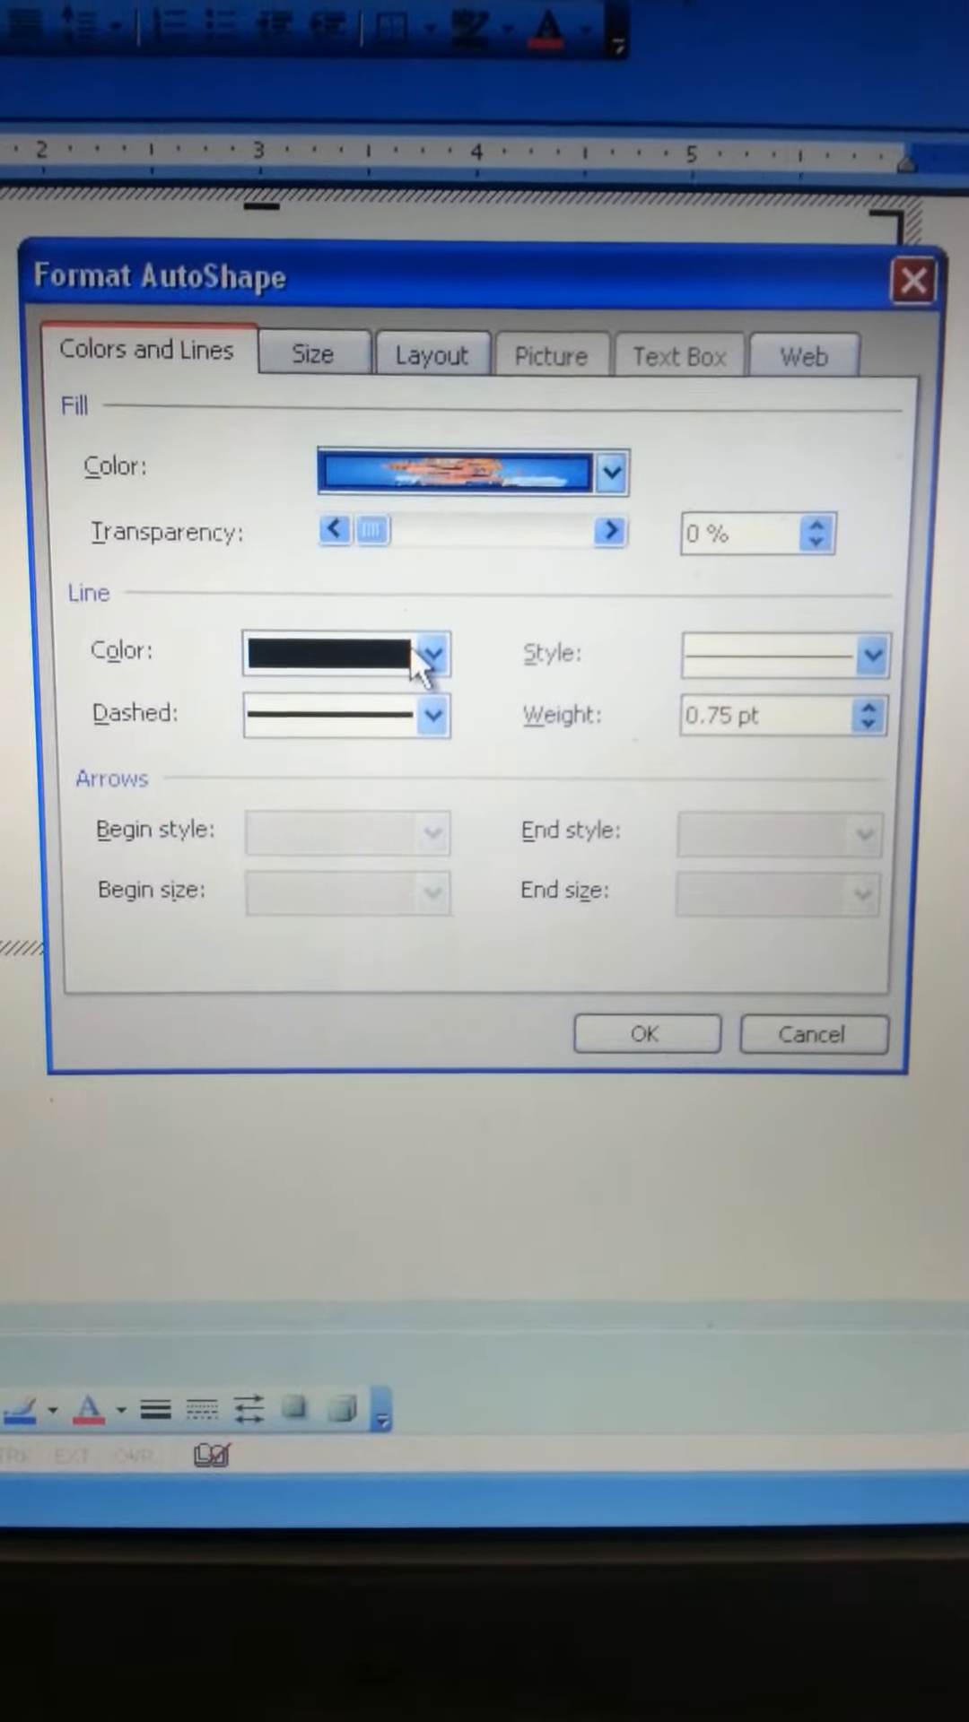
Set the circle's line colour to white and apply the formatting
left_click(432, 657)
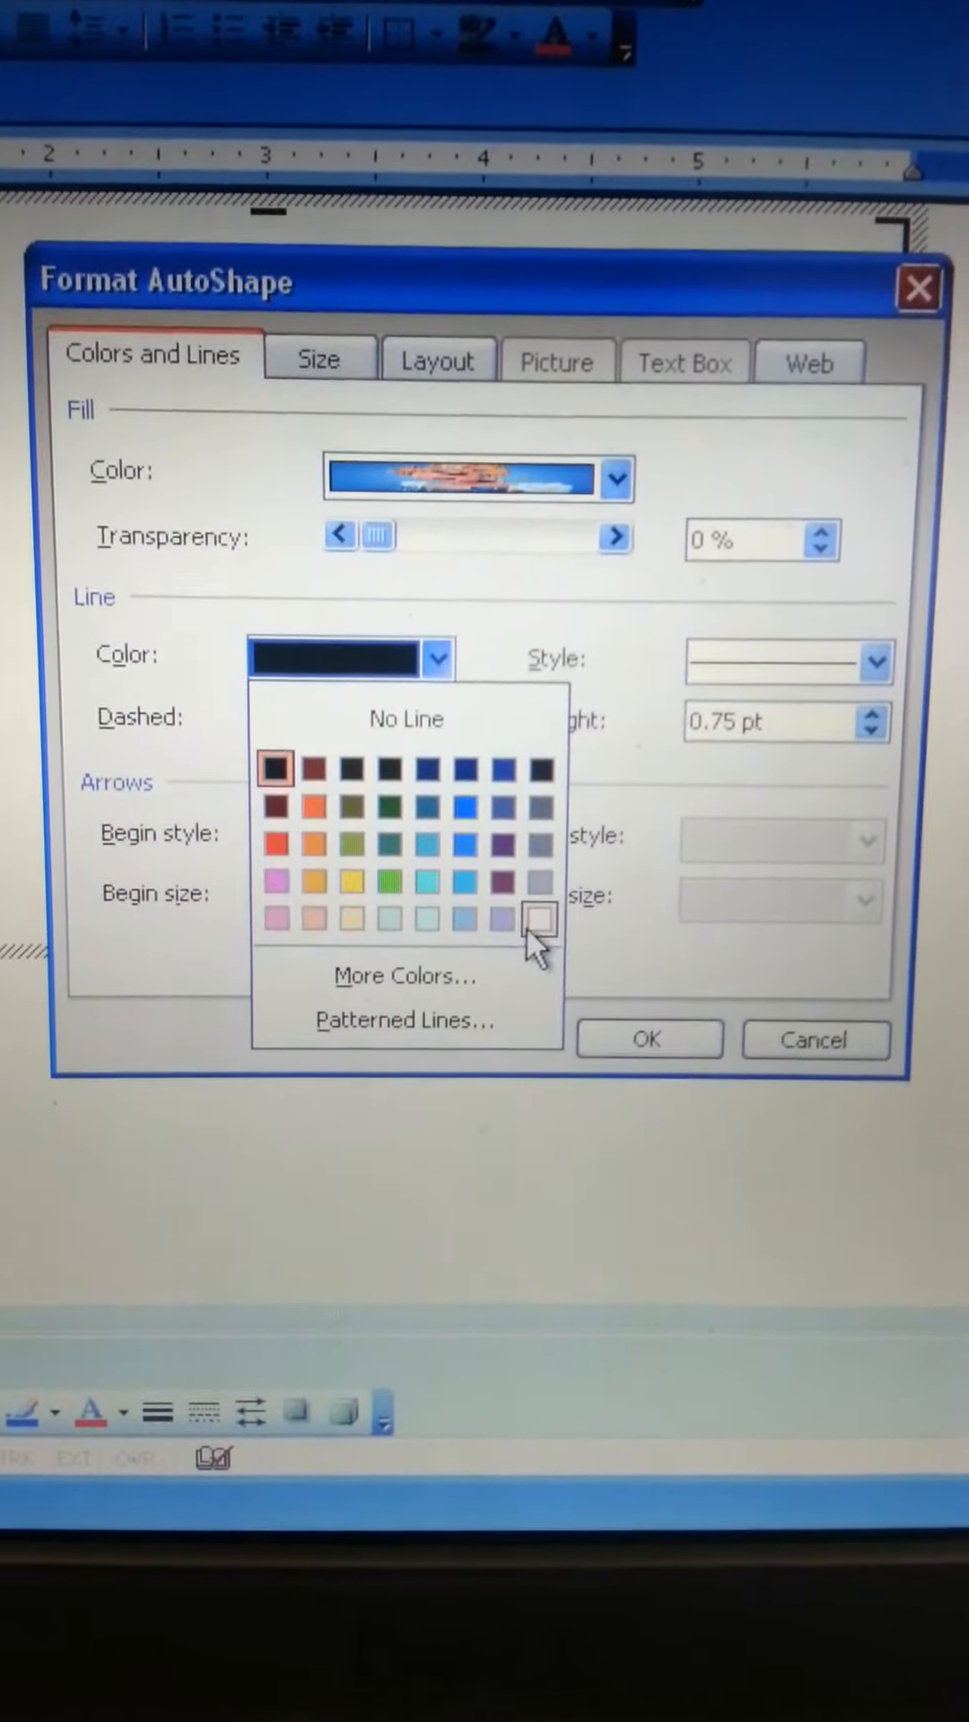
left_click(535, 913)
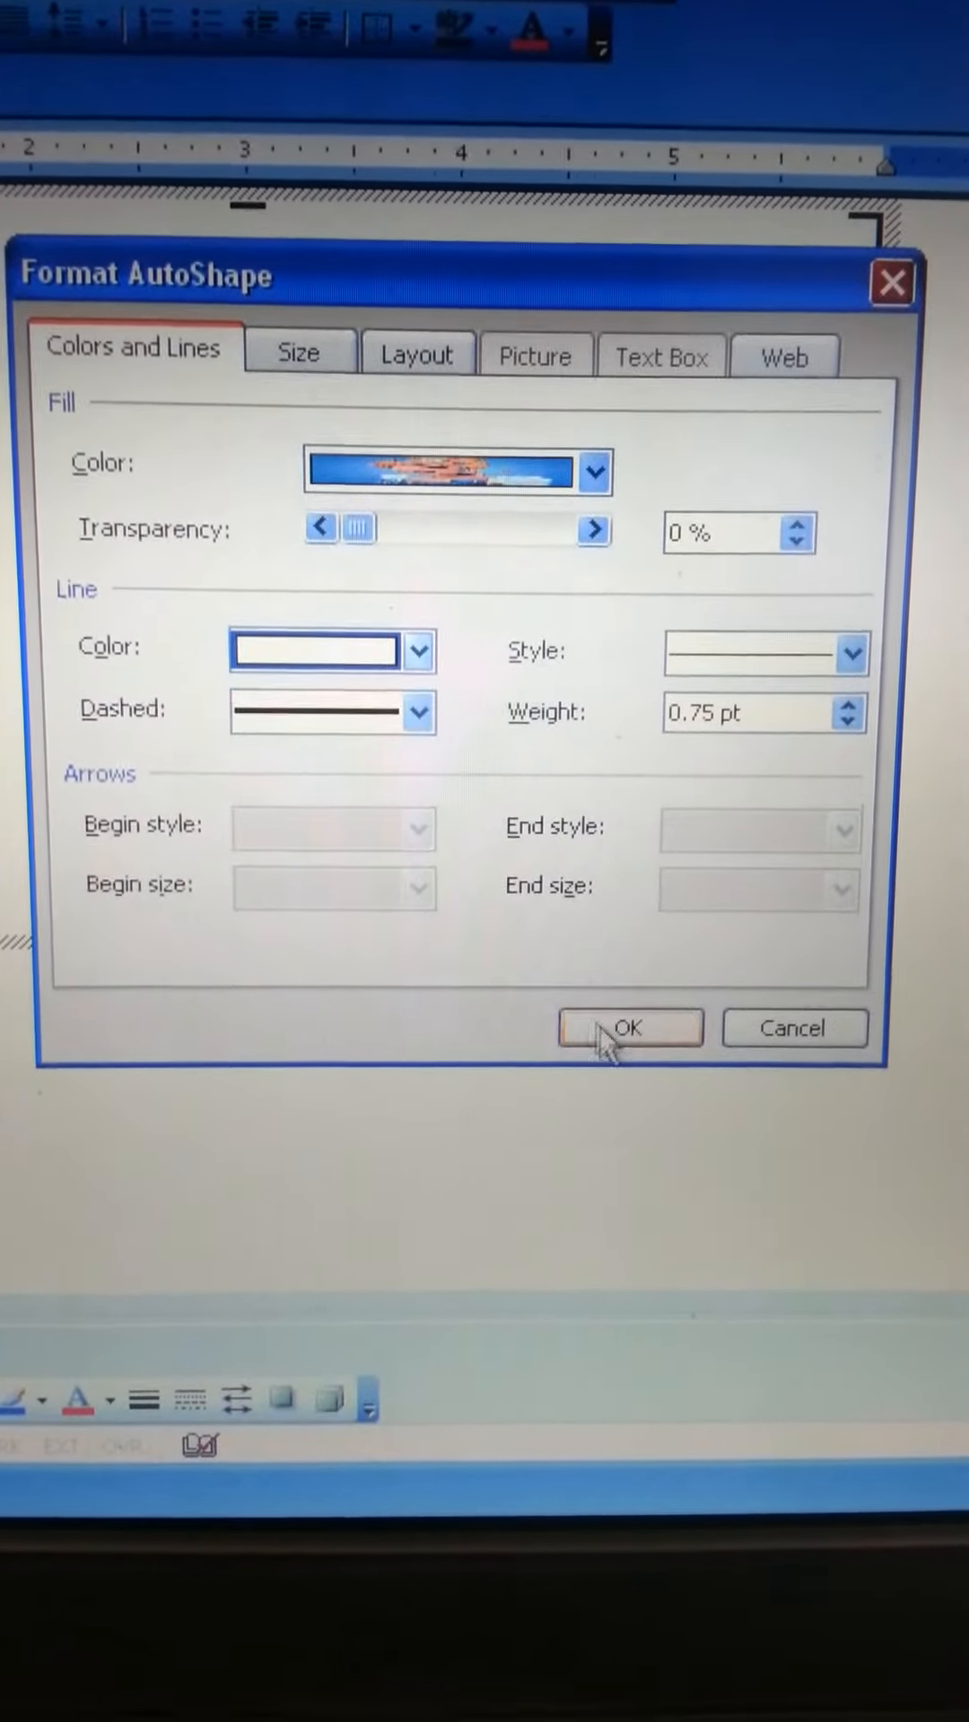
left_click(630, 1028)
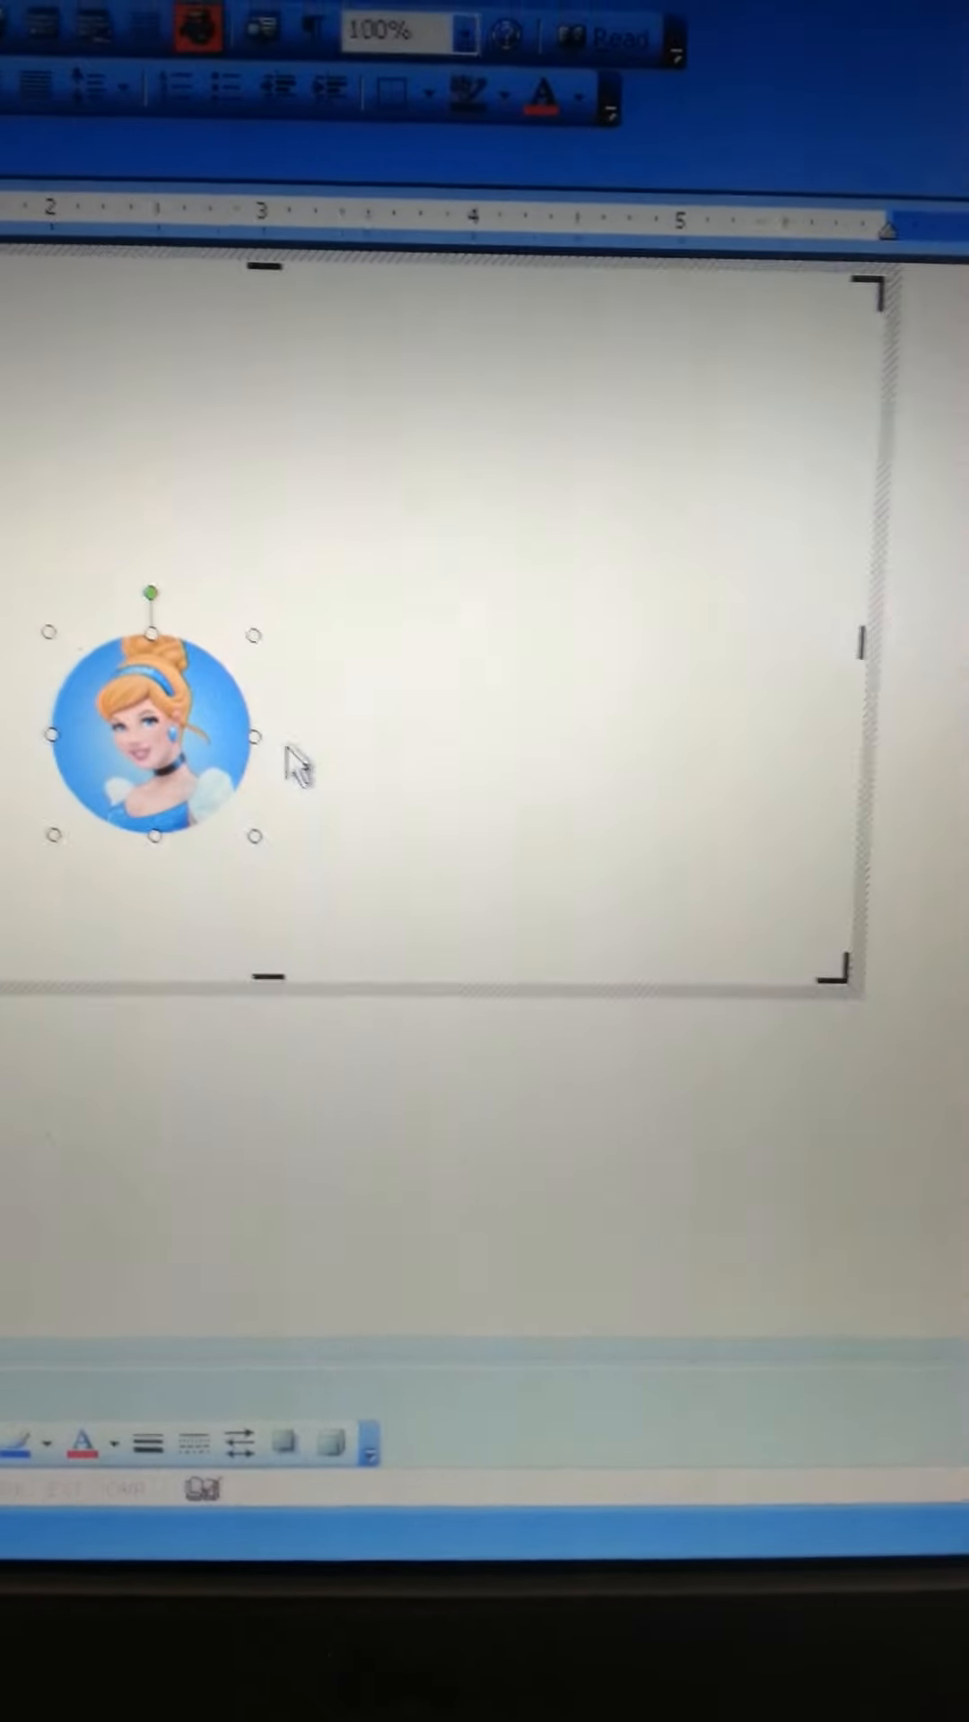
Insert a new drawing canvas and draw a small oval circle inside it
left_click_drag(154, 746, 456, 775)
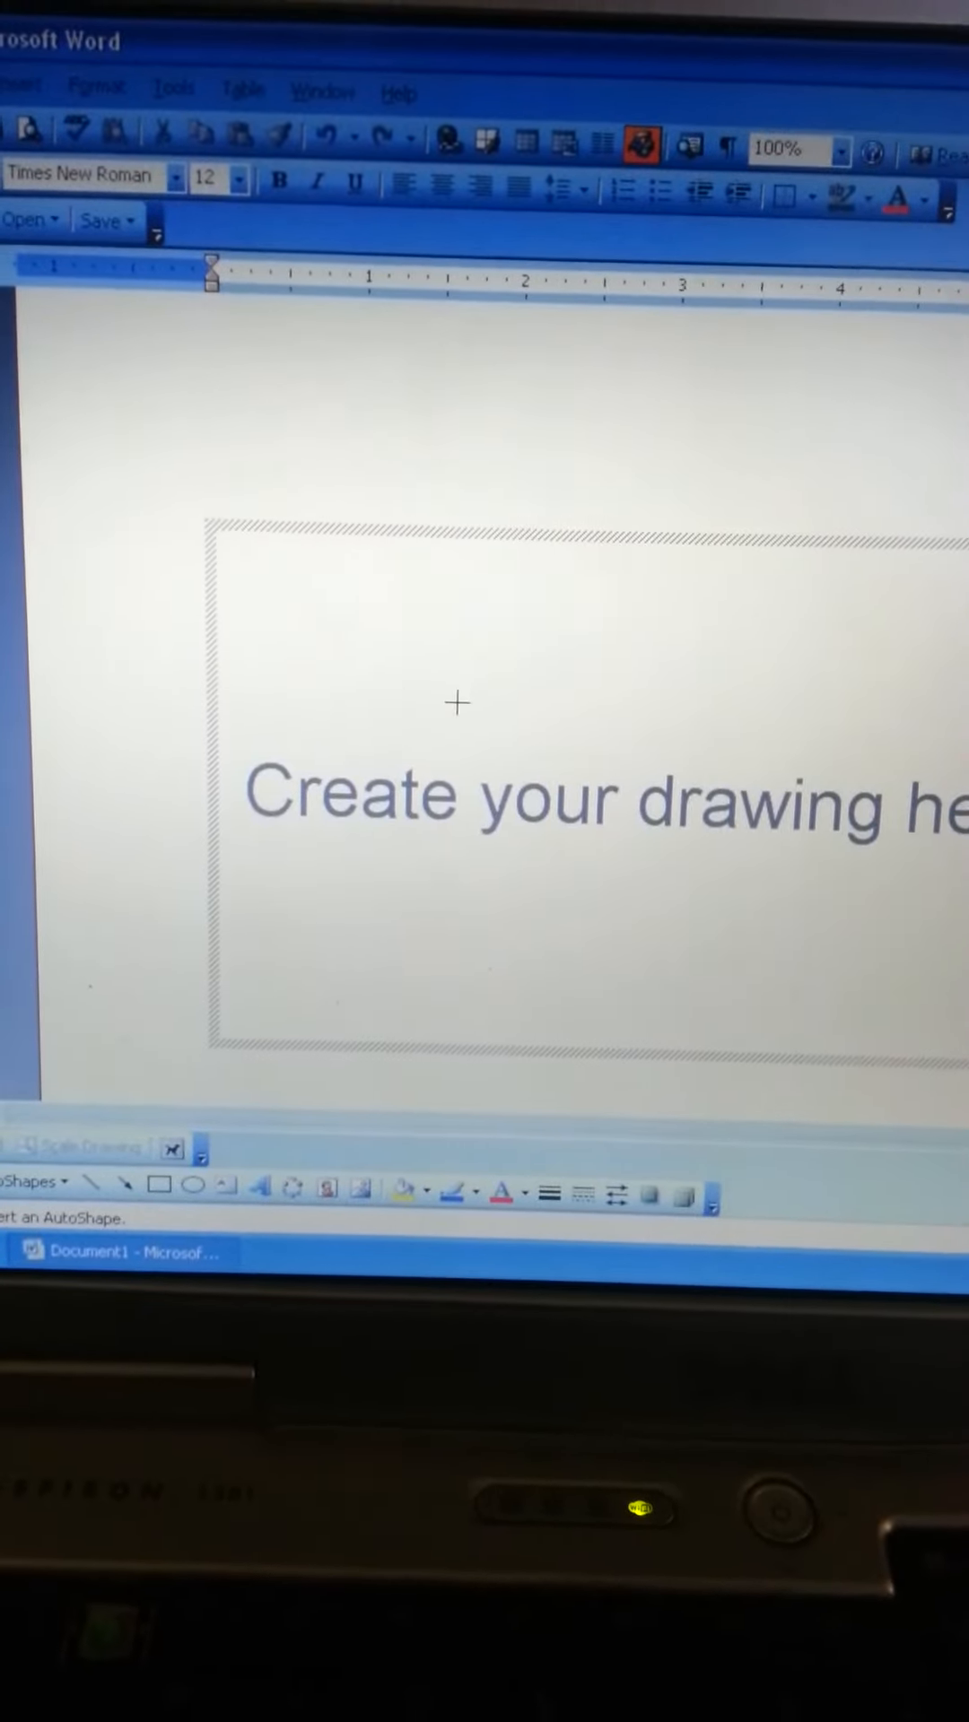
left_click_drag(472, 713, 555, 791)
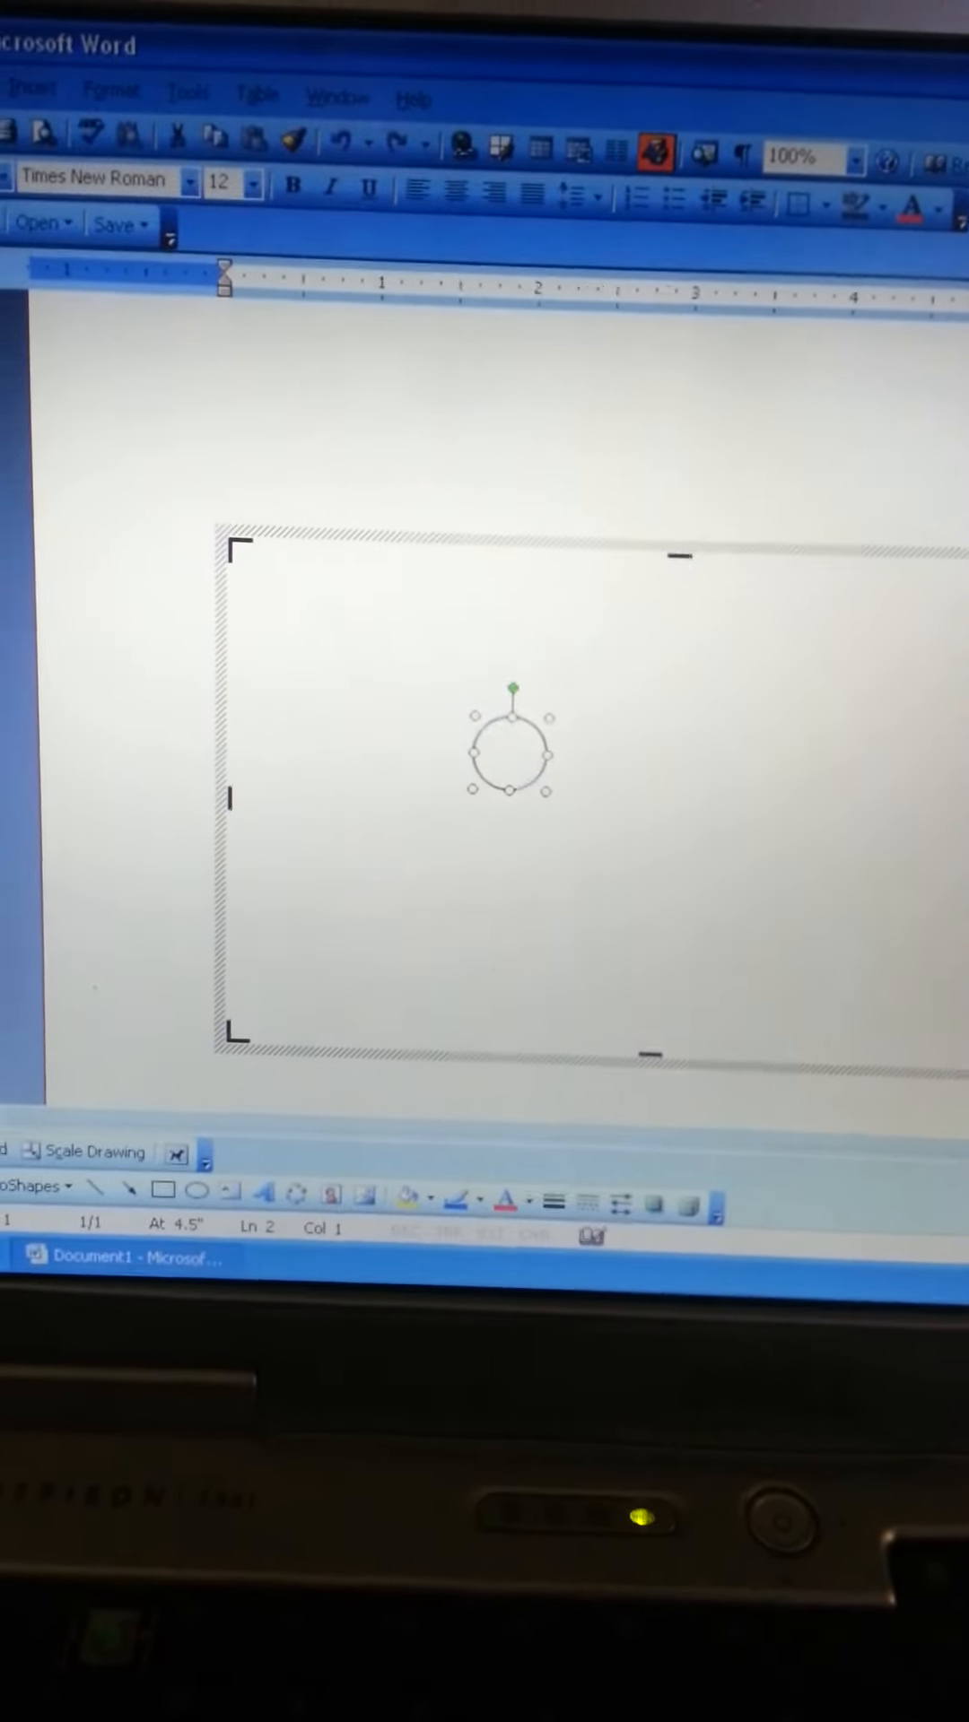